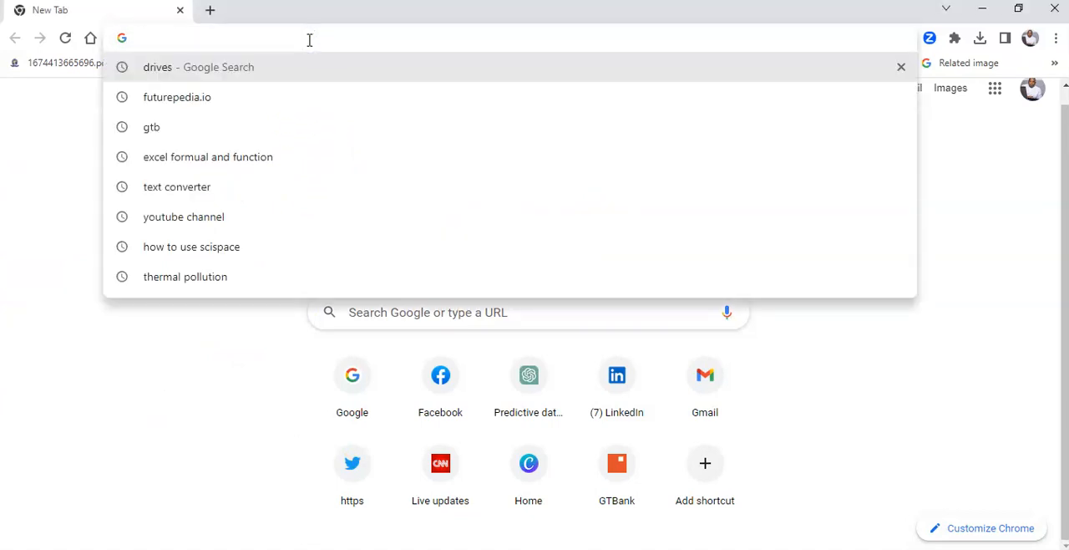
Go to the Wisdolia site and follow its Download Extension link to the Chrome Web Store
text(www.google.com)
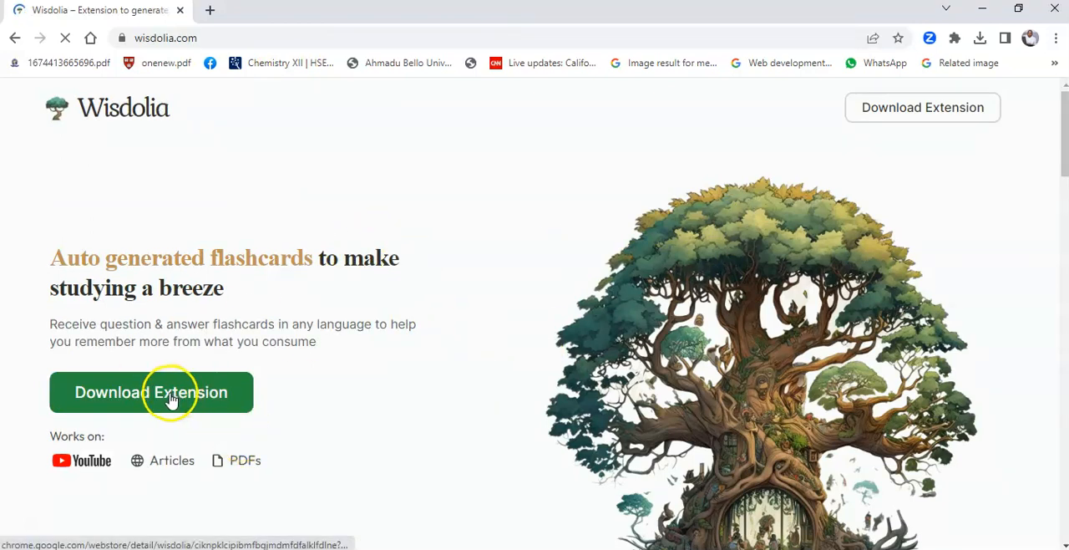
click(152, 392)
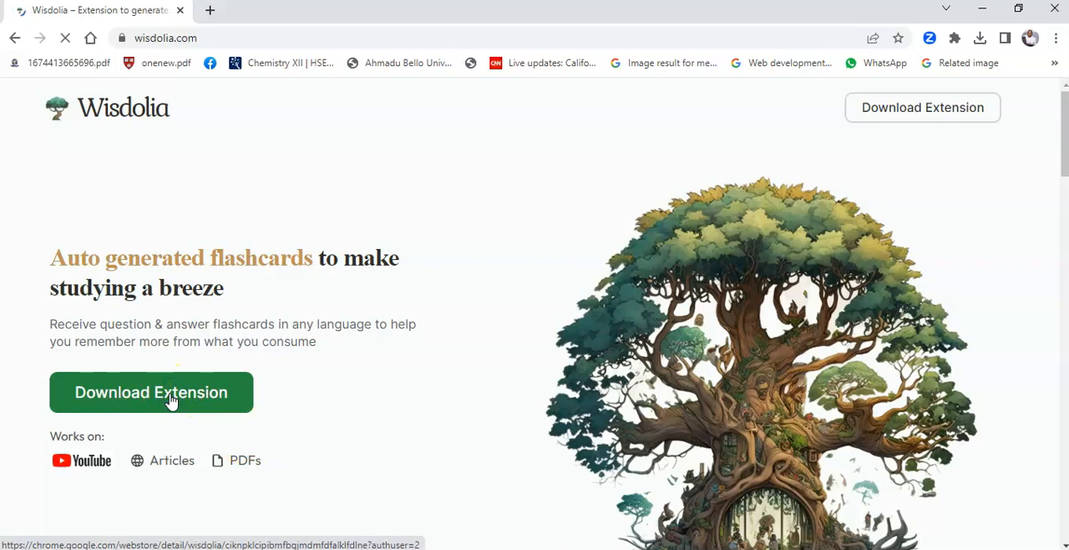
click(151, 391)
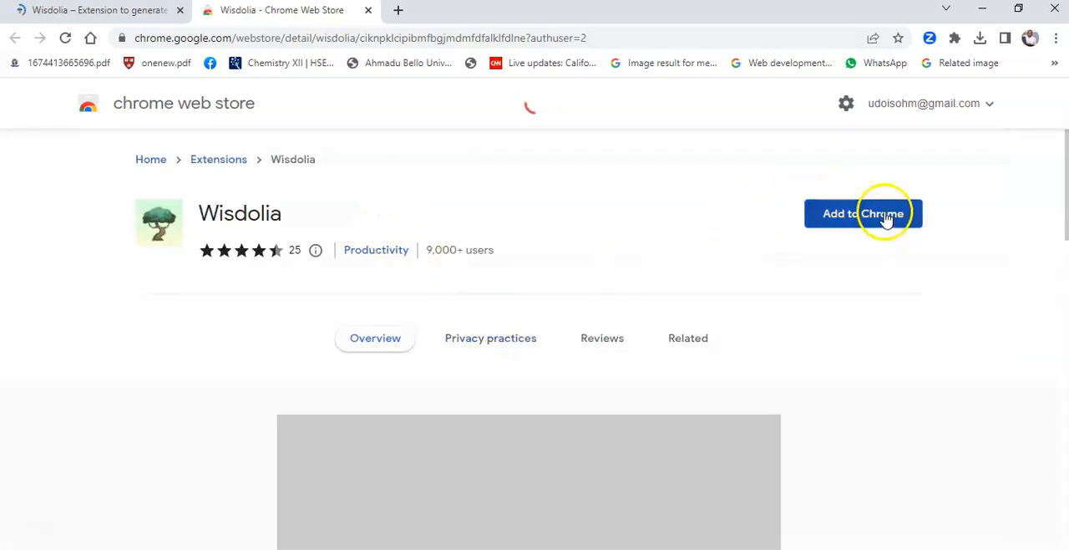
Add Wisdolia to Chrome and confirm 'Add extension' in the popup
click(862, 213)
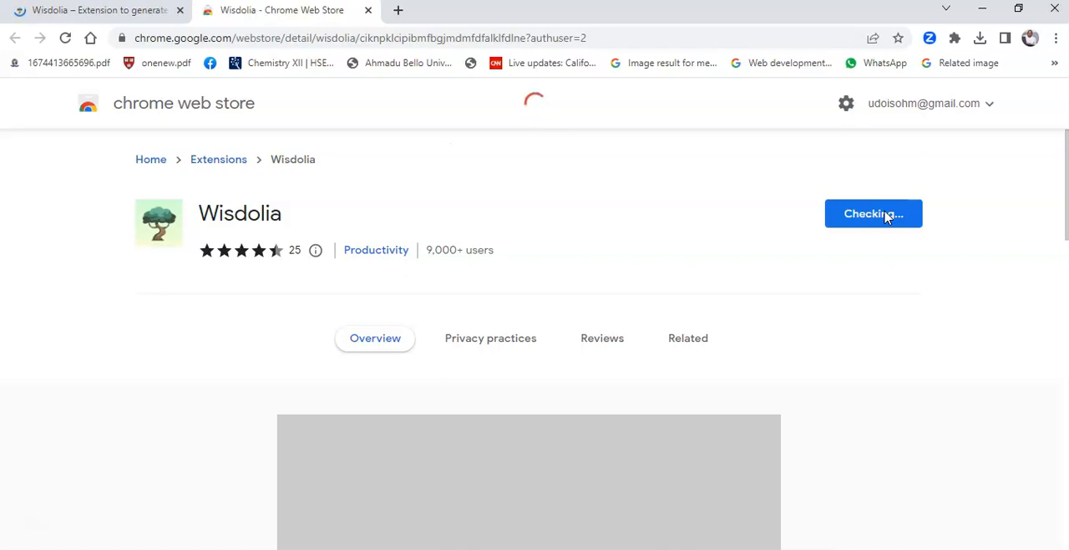
click(873, 213)
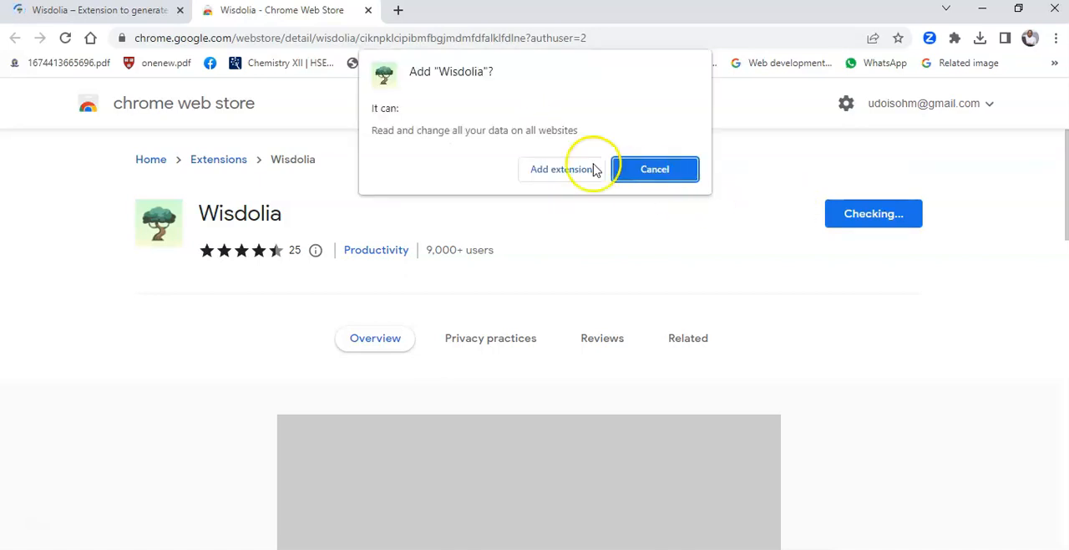
click(561, 169)
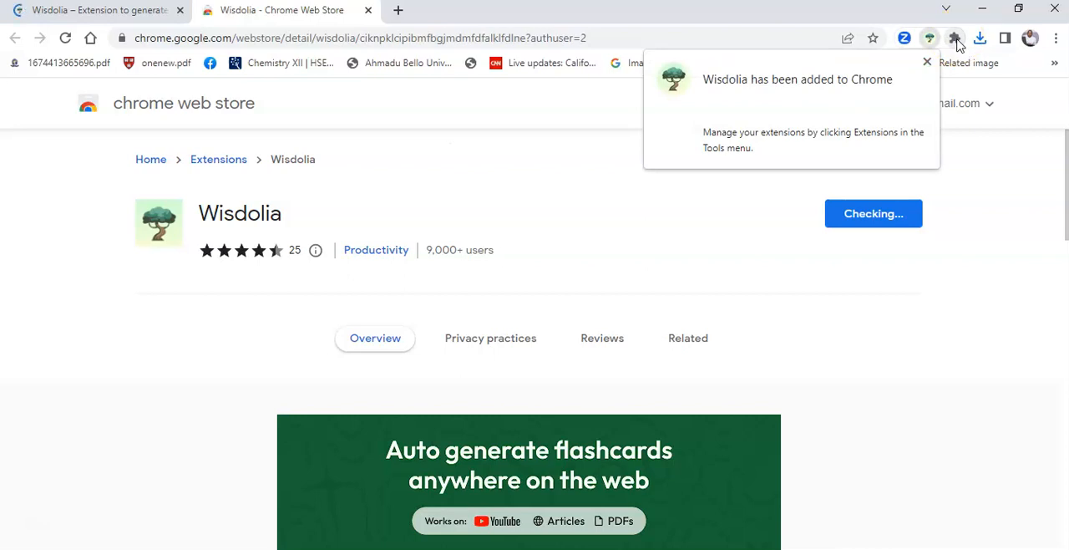
mouse_move(800, 79)
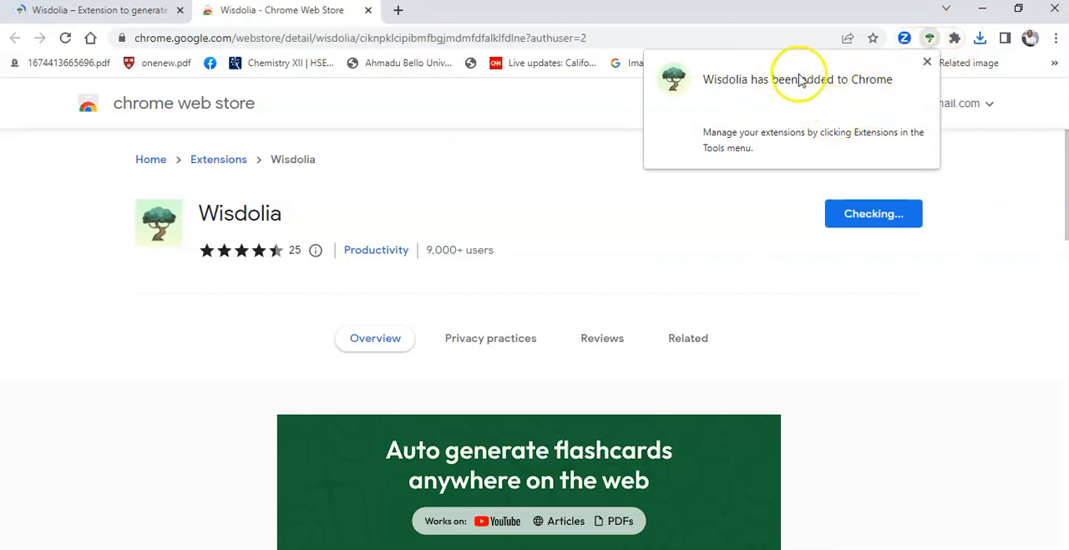
mouse_move(955, 38)
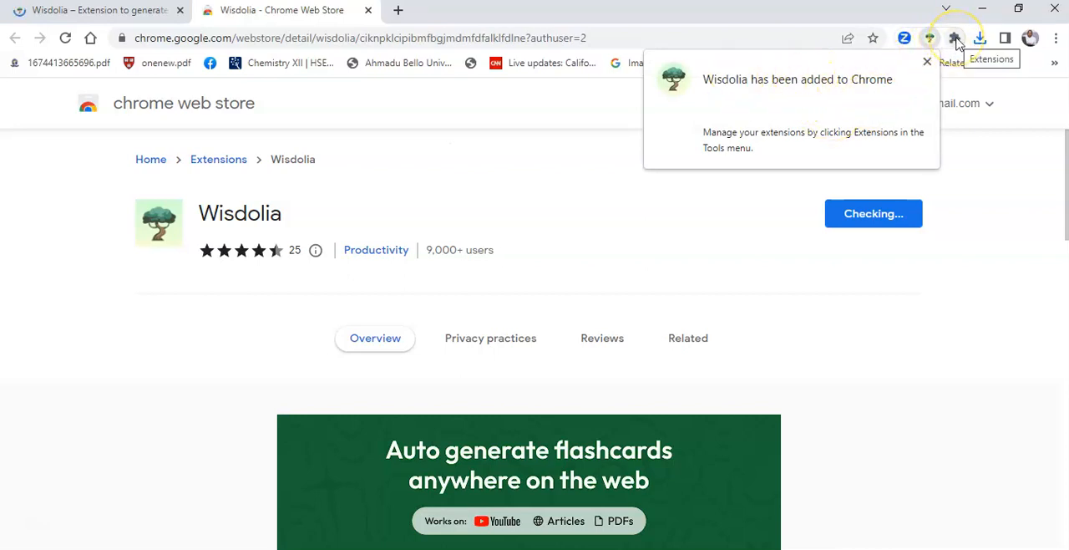
Dismiss the install notice and scroll Chrome's extensions list to find Wisdolia
click(926, 61)
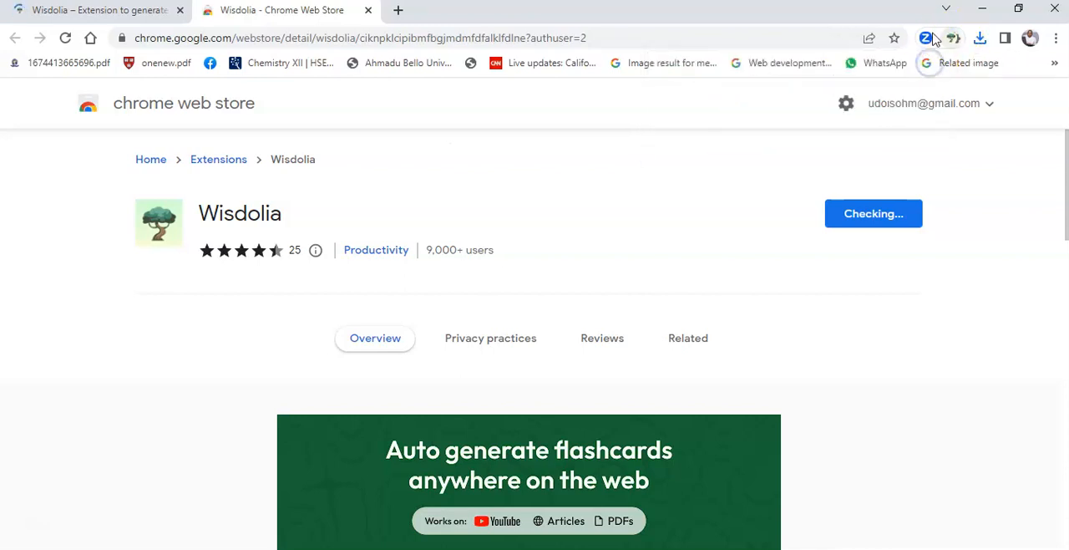
click(929, 38)
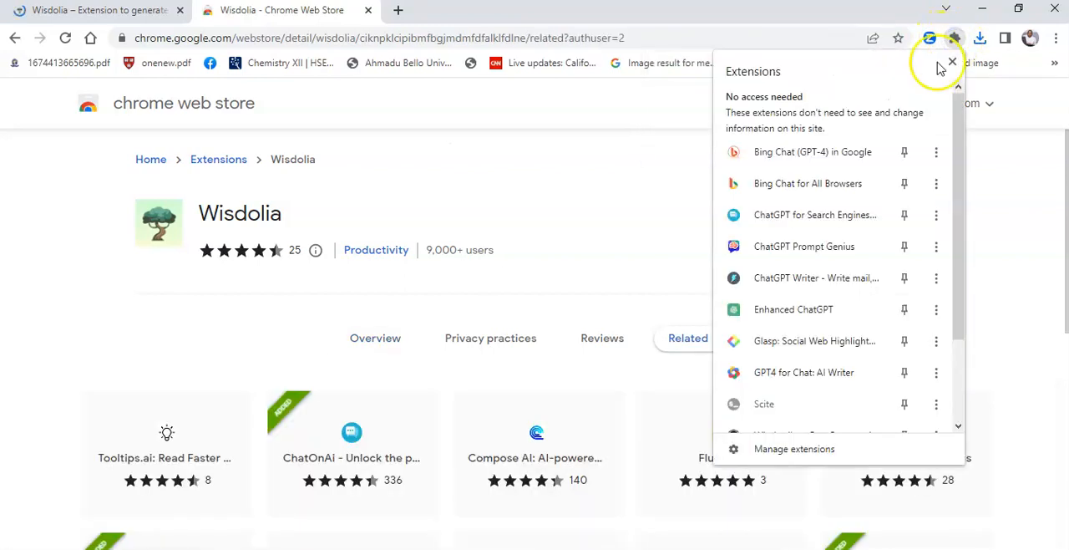
scroll(down, 3)
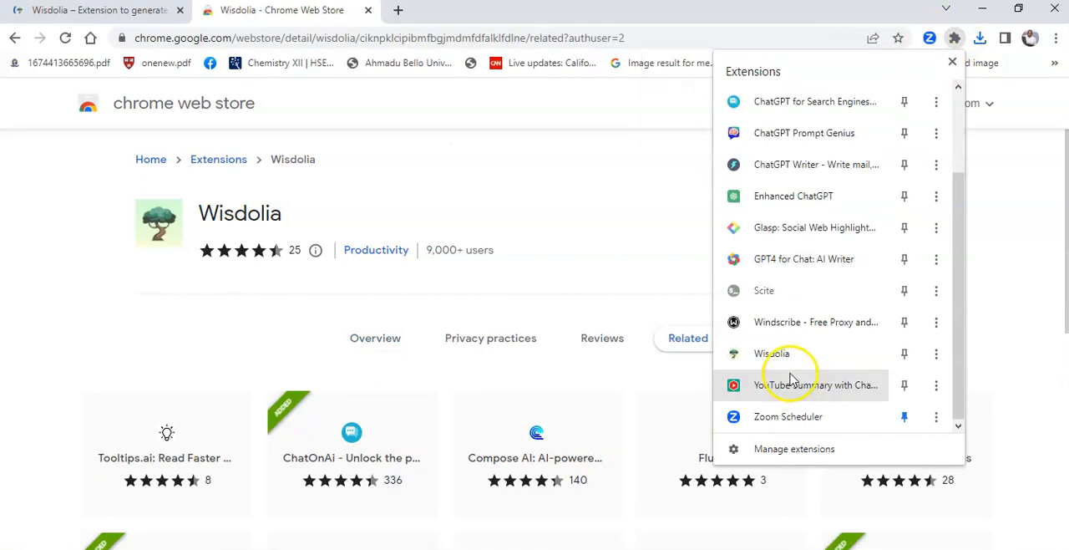
mouse_move(789, 357)
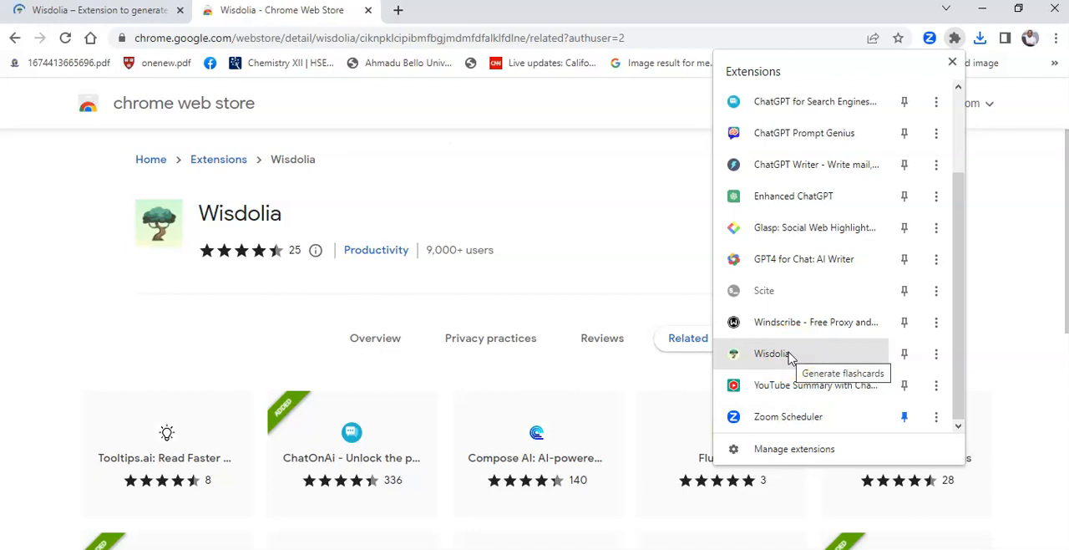
mouse_move(799, 356)
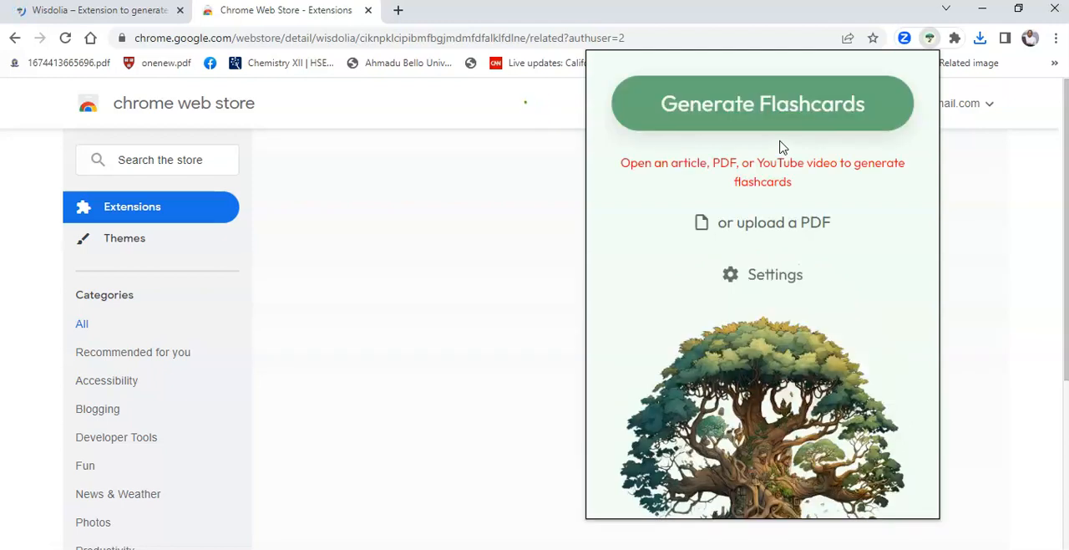
Open the Wisdolia popup from the toolbar and pick its PDF upload option
click(762, 103)
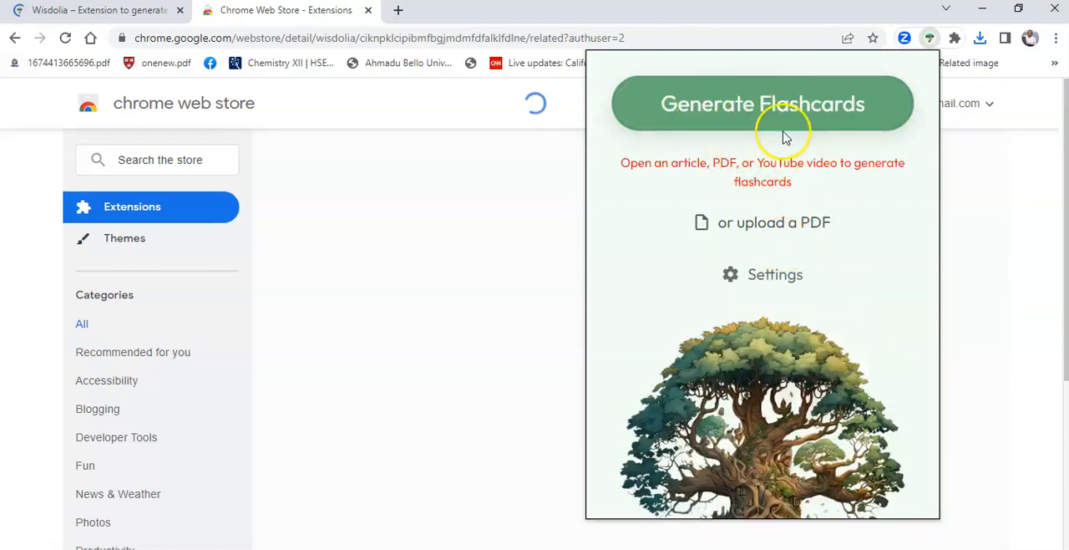
mouse_move(774, 222)
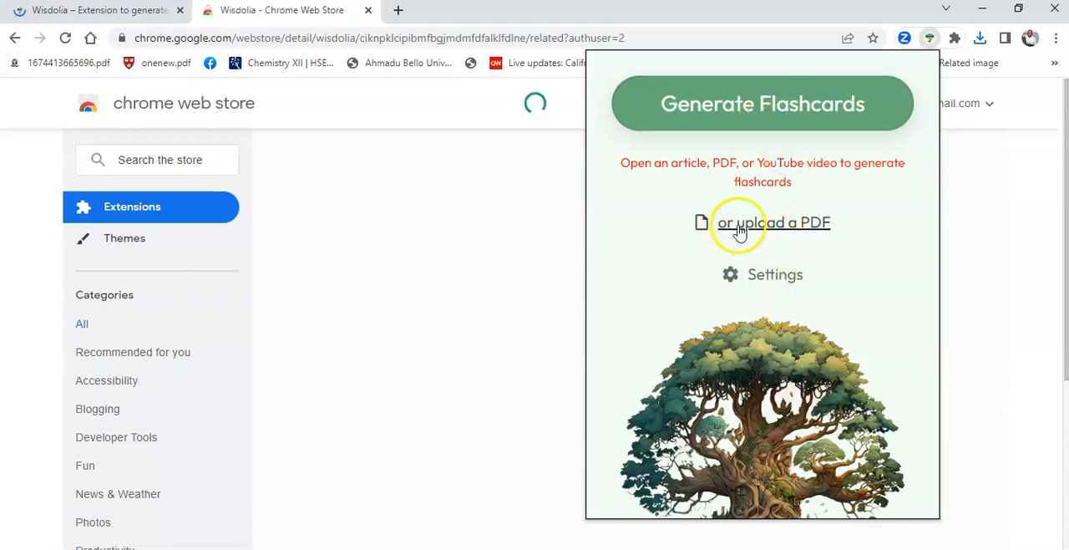
mouse_move(761, 275)
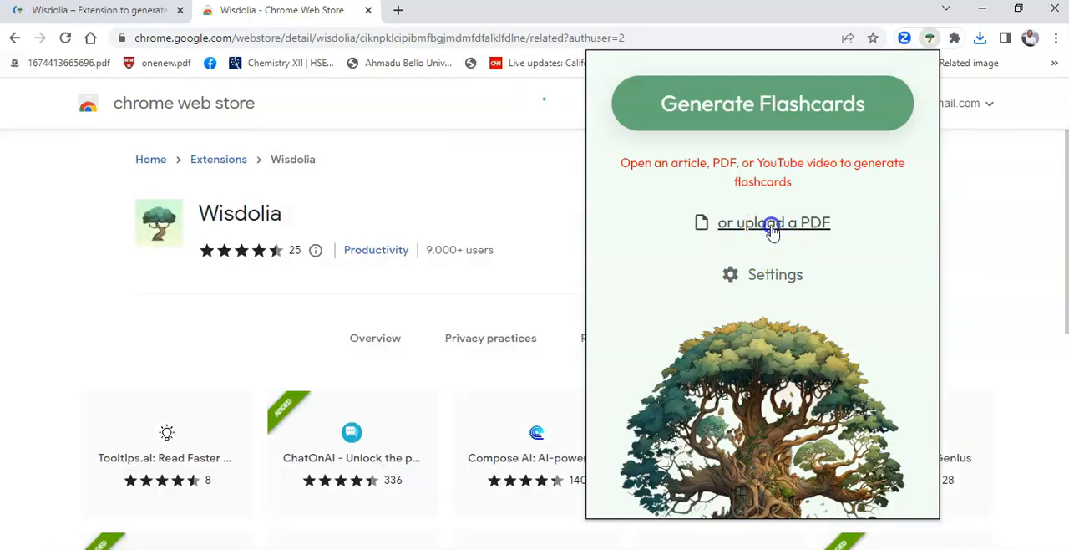
click(773, 222)
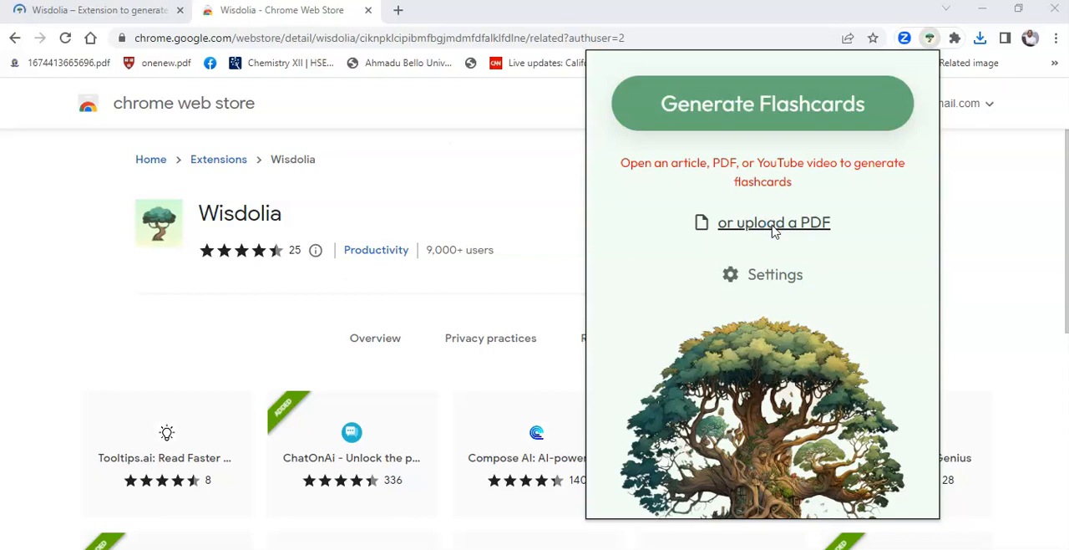
Select the Chapter 11 PDF in Downloads and open it for upload
click(774, 222)
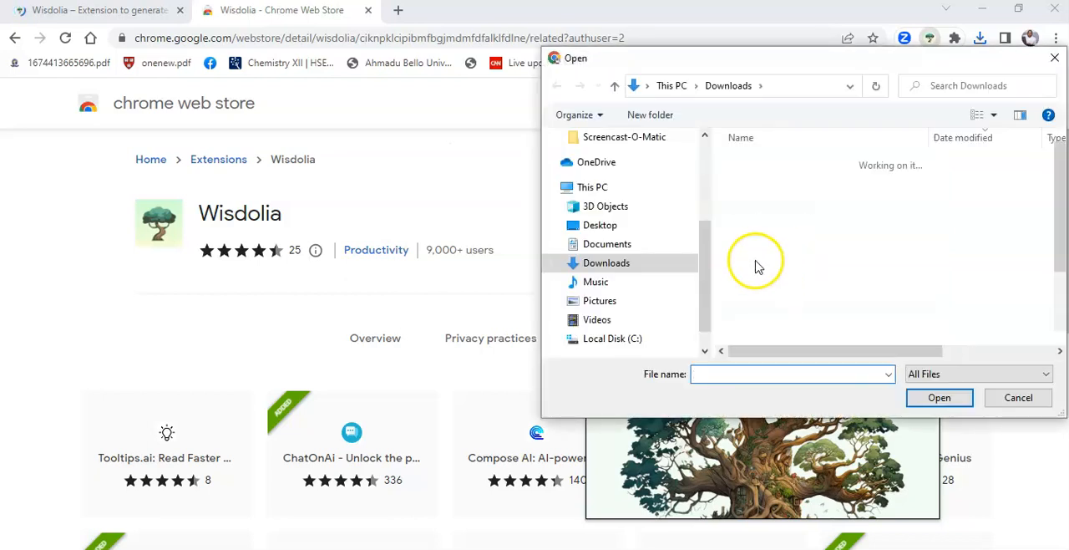
click(769, 182)
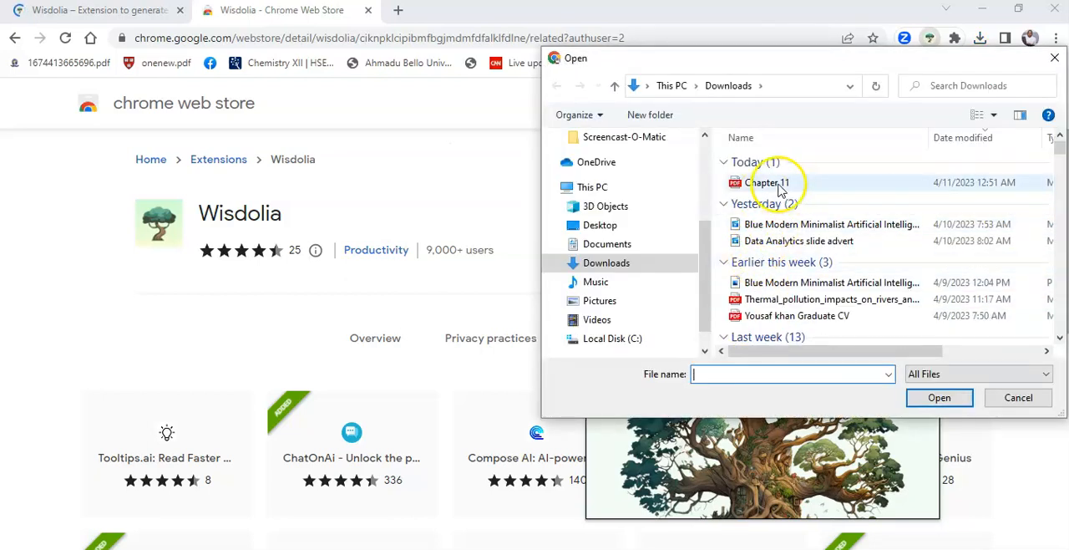
click(767, 182)
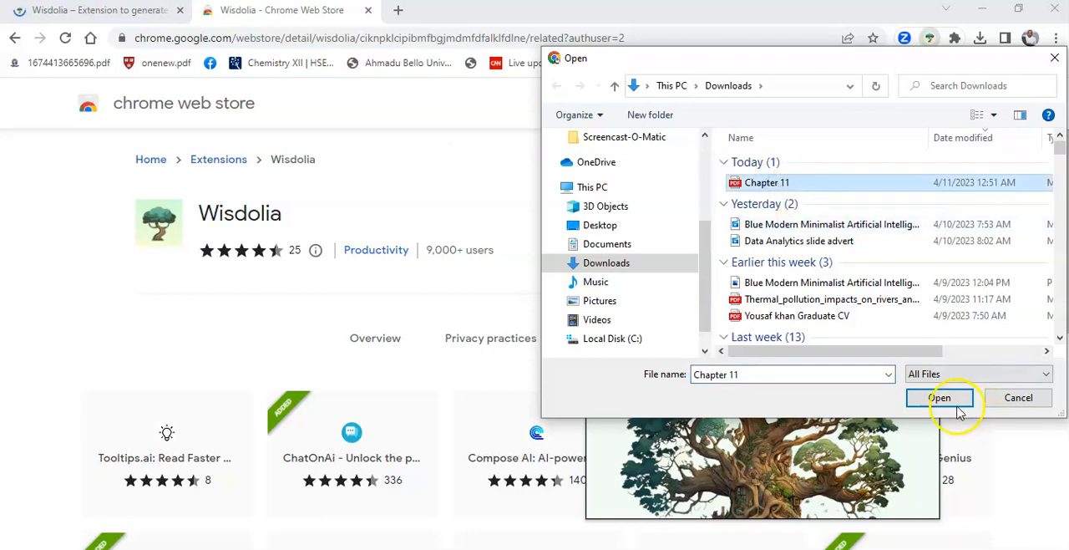
click(941, 397)
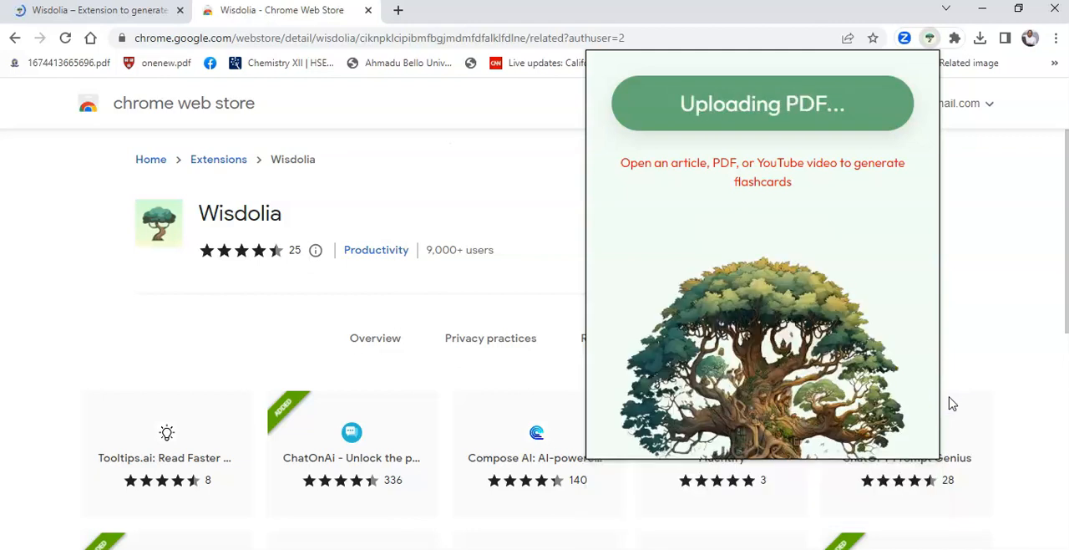
mouse_move(951, 405)
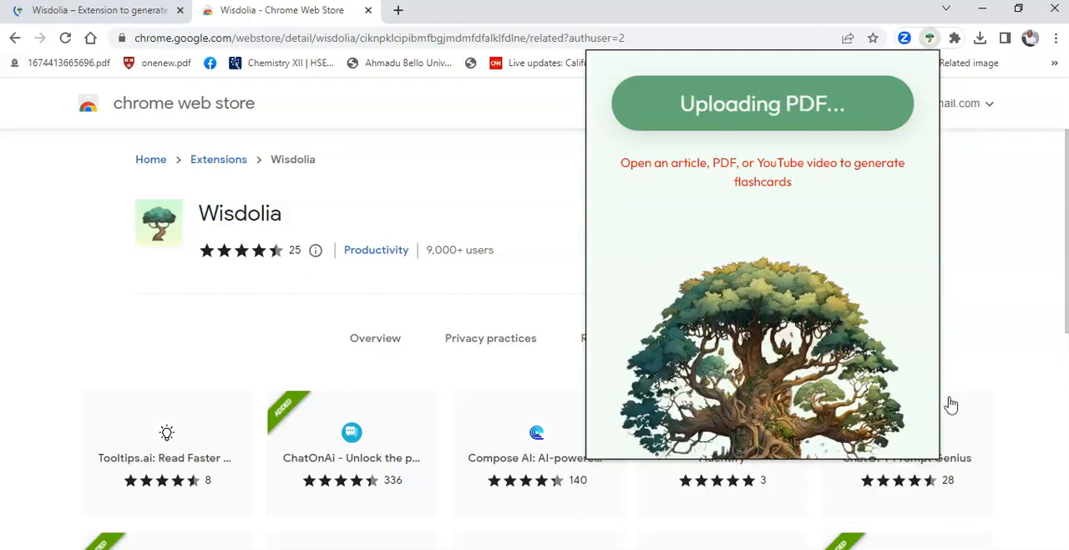
mouse_move(907, 457)
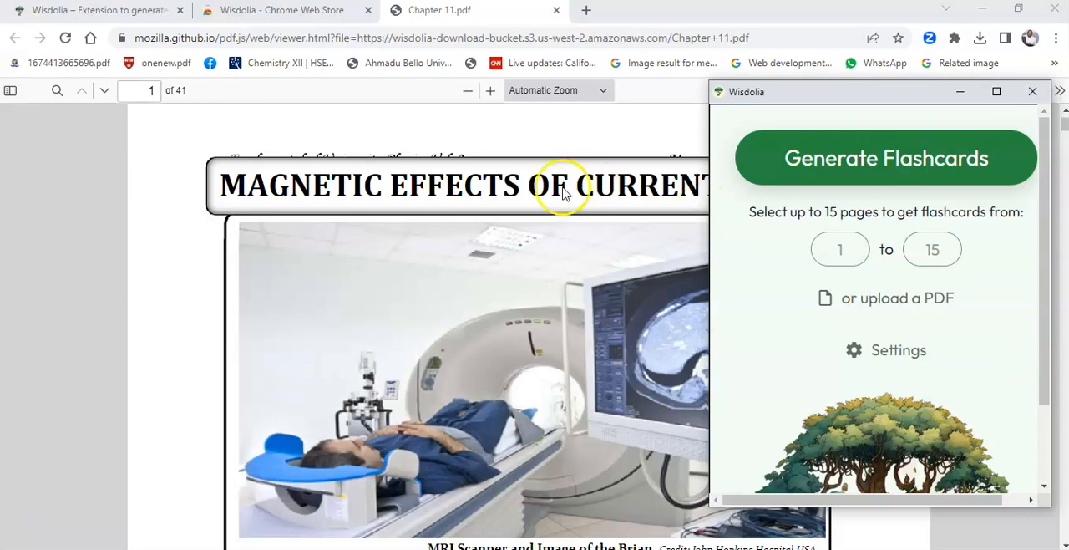
scroll(down, 3)
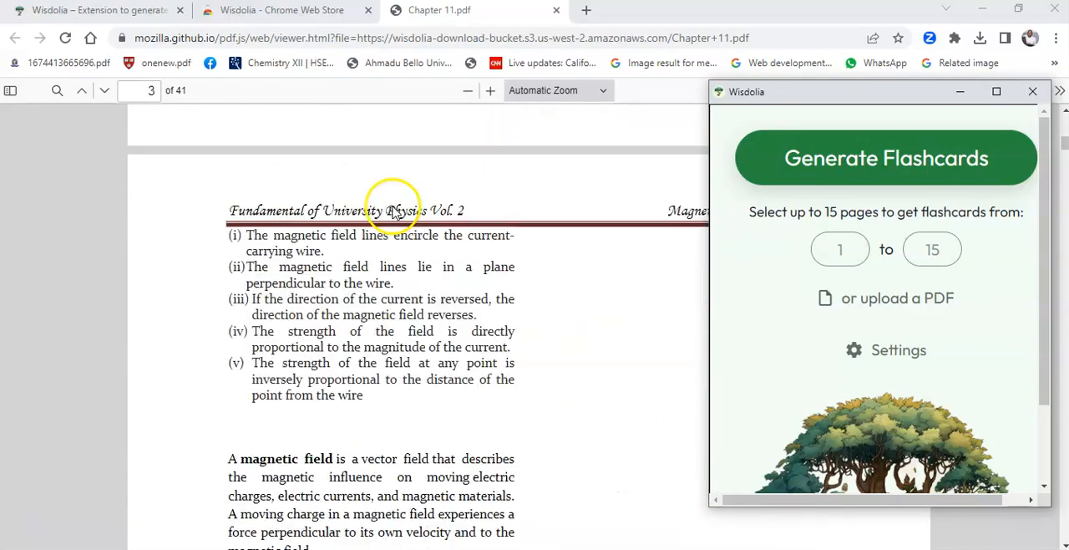
scroll(down, 3)
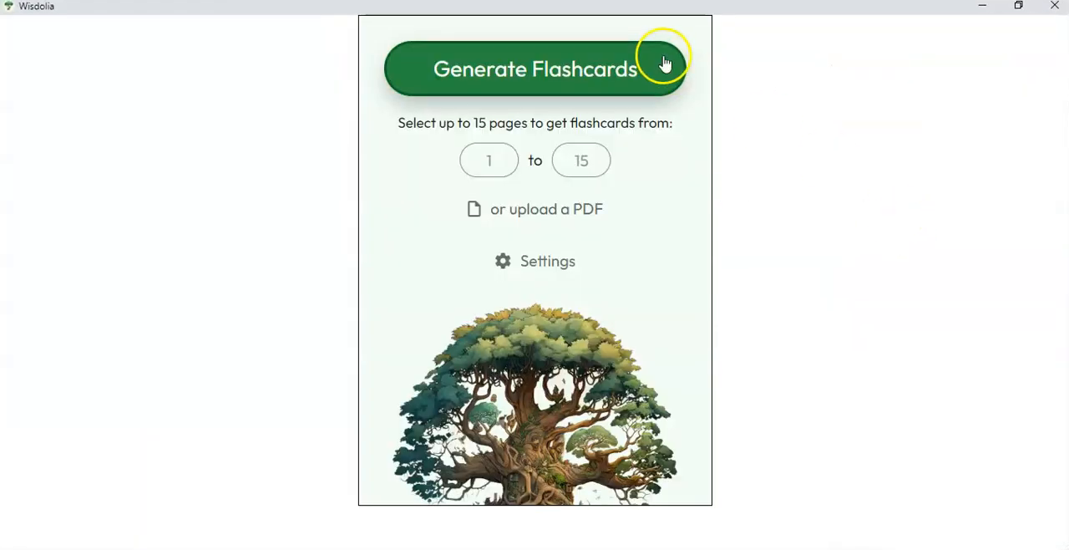
mouse_move(512, 209)
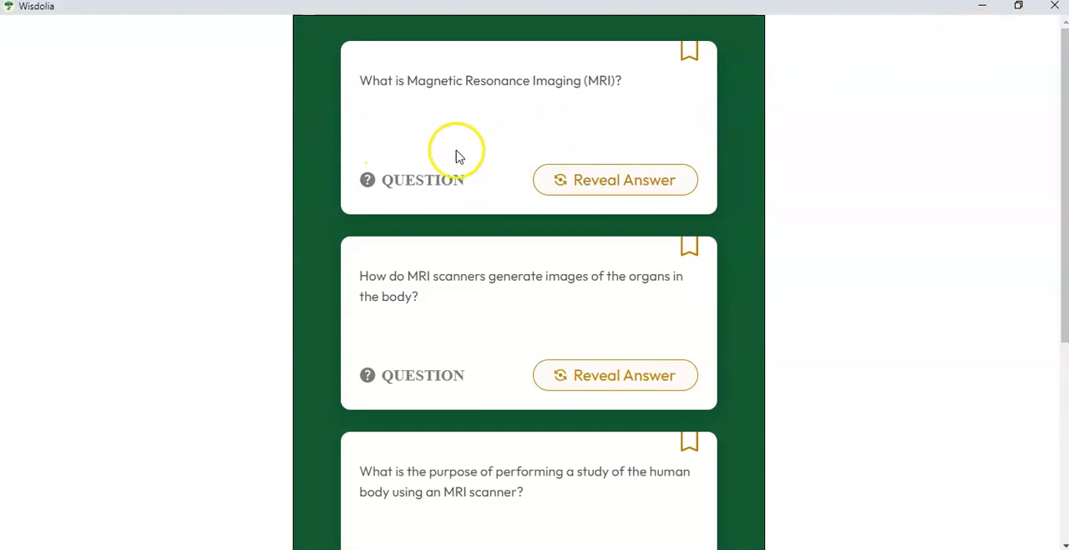
mouse_move(386, 156)
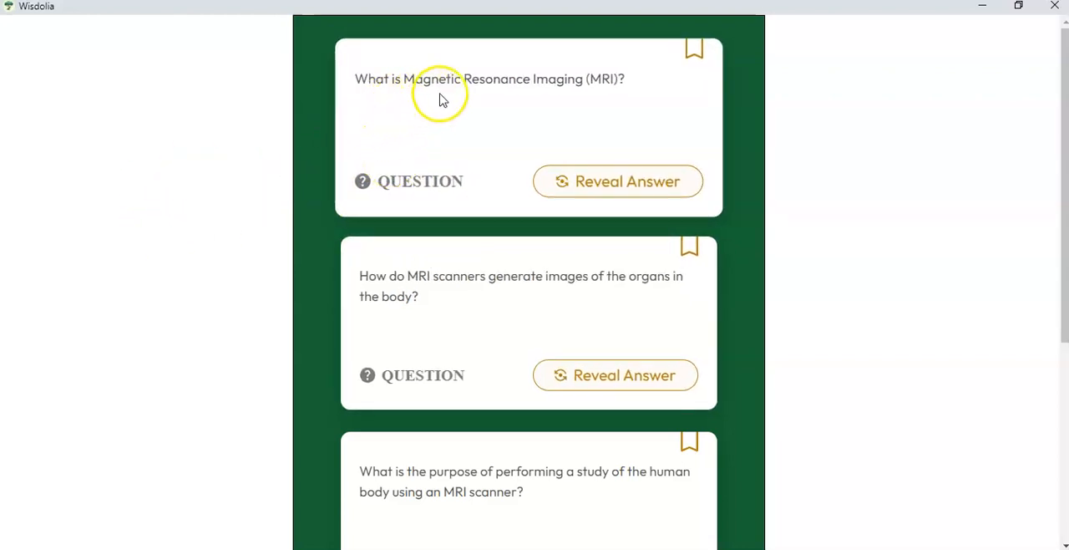
mouse_move(330, 253)
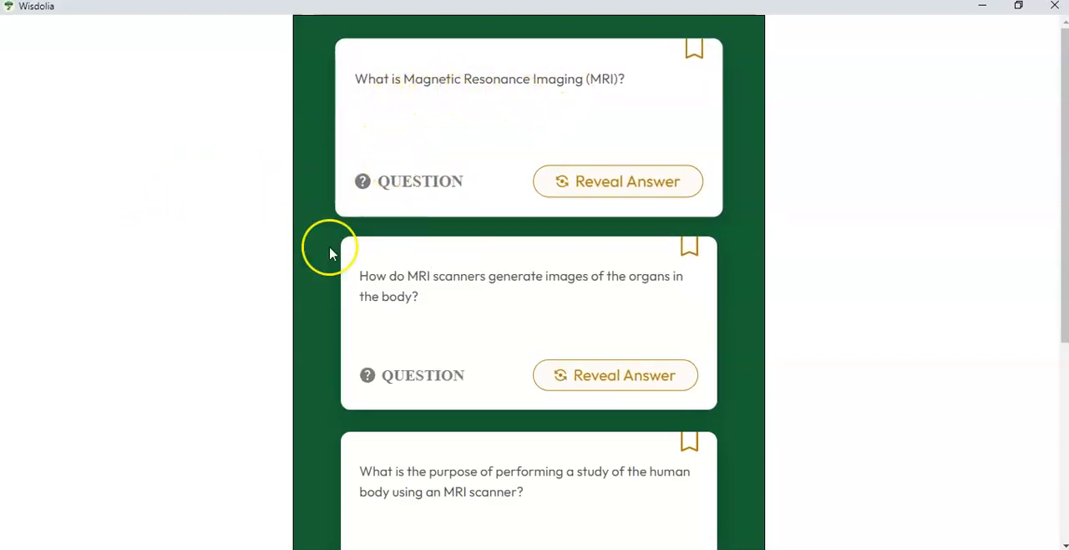
Reveal the answers on the MRI definition and MRI study purpose flashcards
scroll(down, 3)
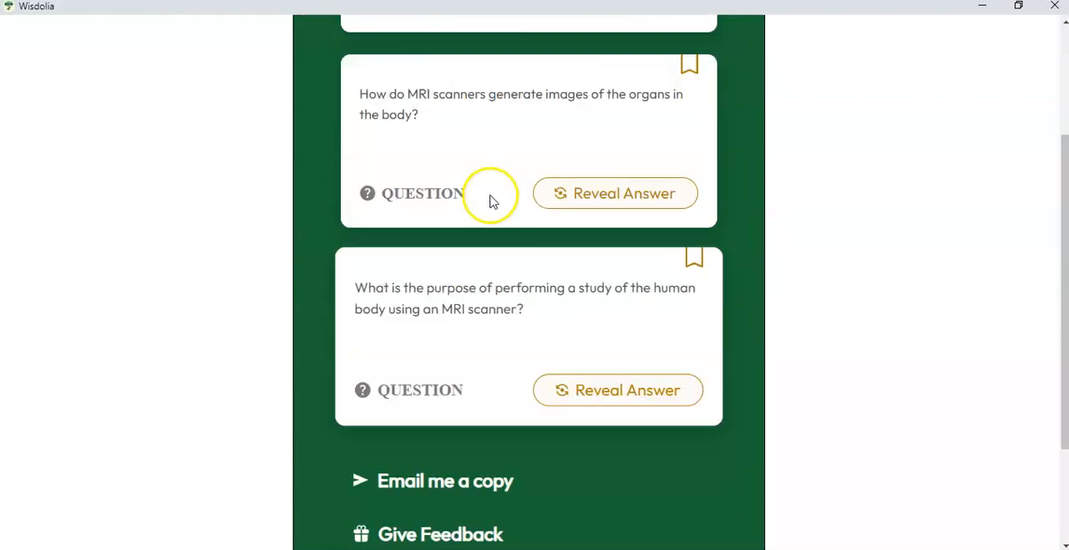
click(615, 193)
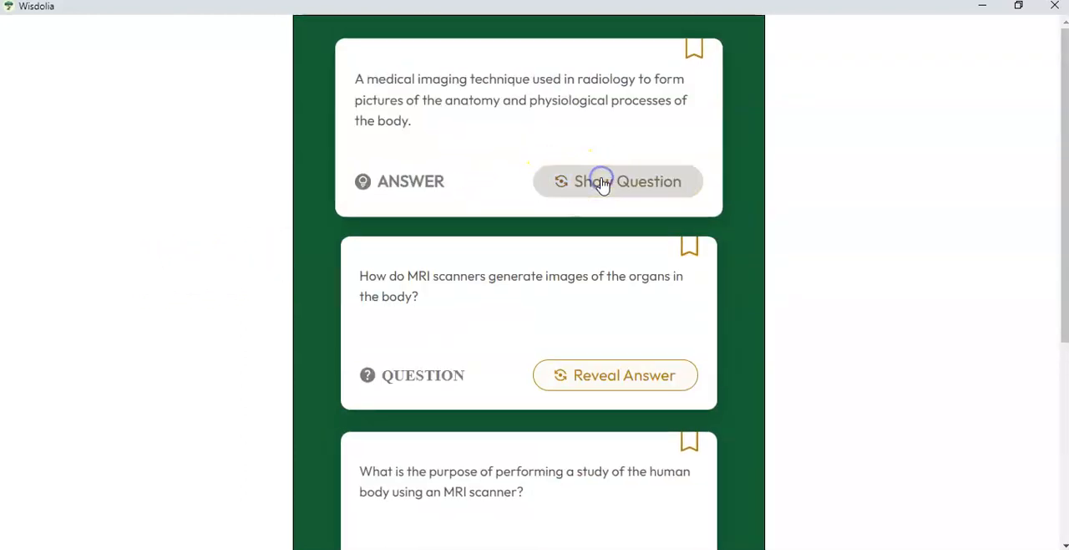
mouse_move(489, 157)
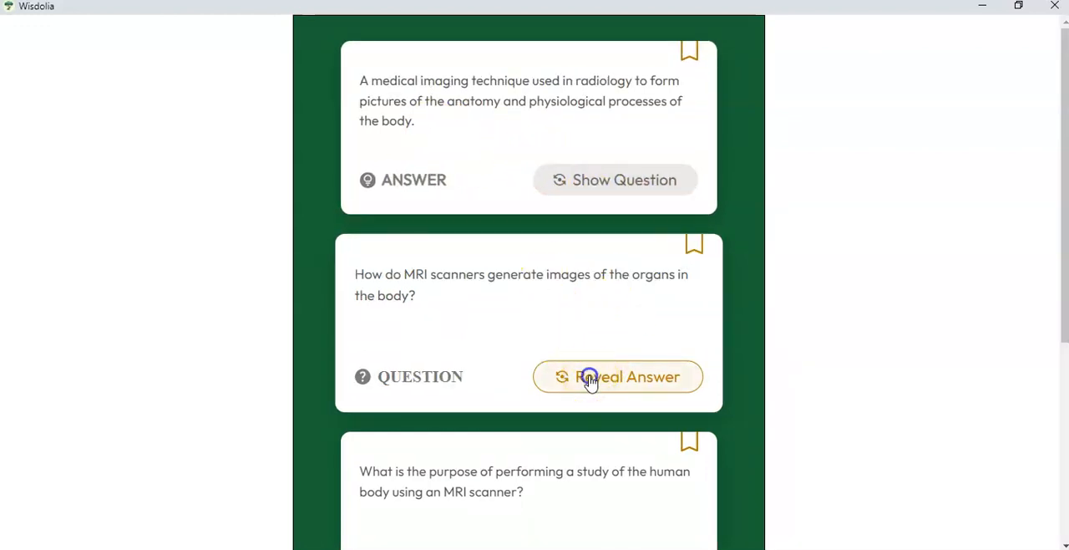
scroll(down, 3)
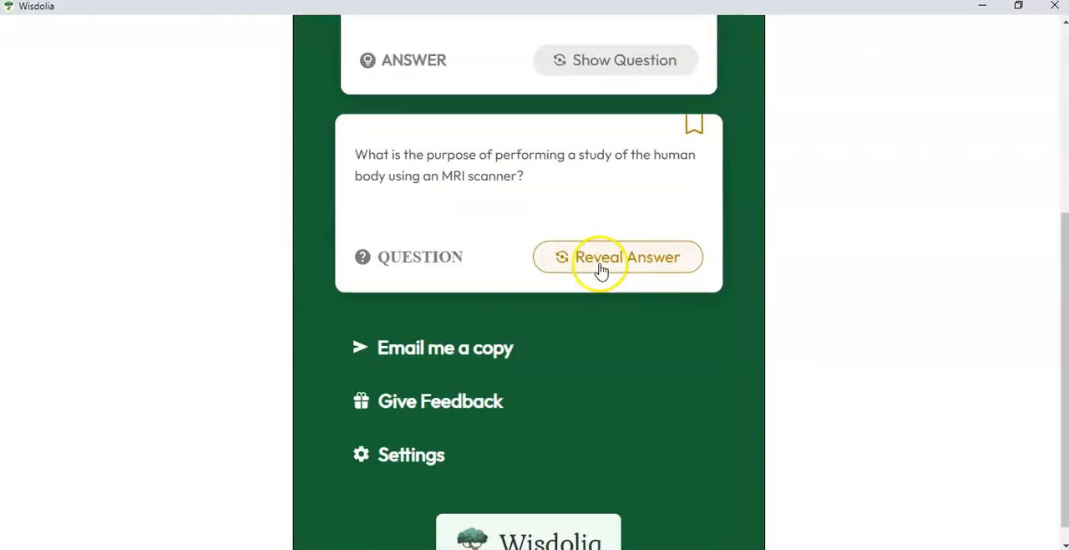
click(617, 256)
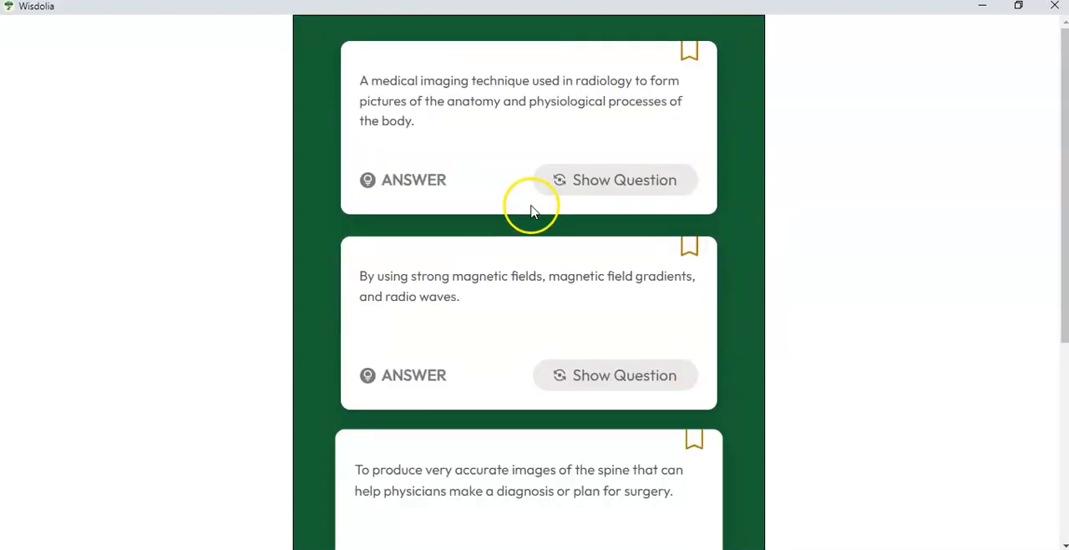